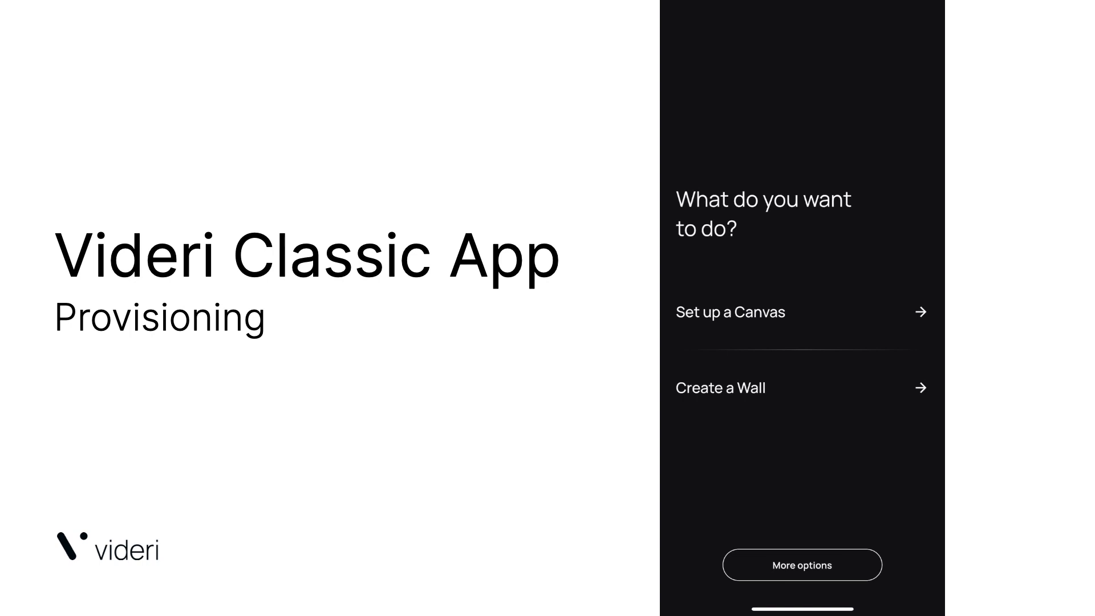
- Choose 'Set up a Canvas' to begin provisioning a new Canvas
click(730, 312)
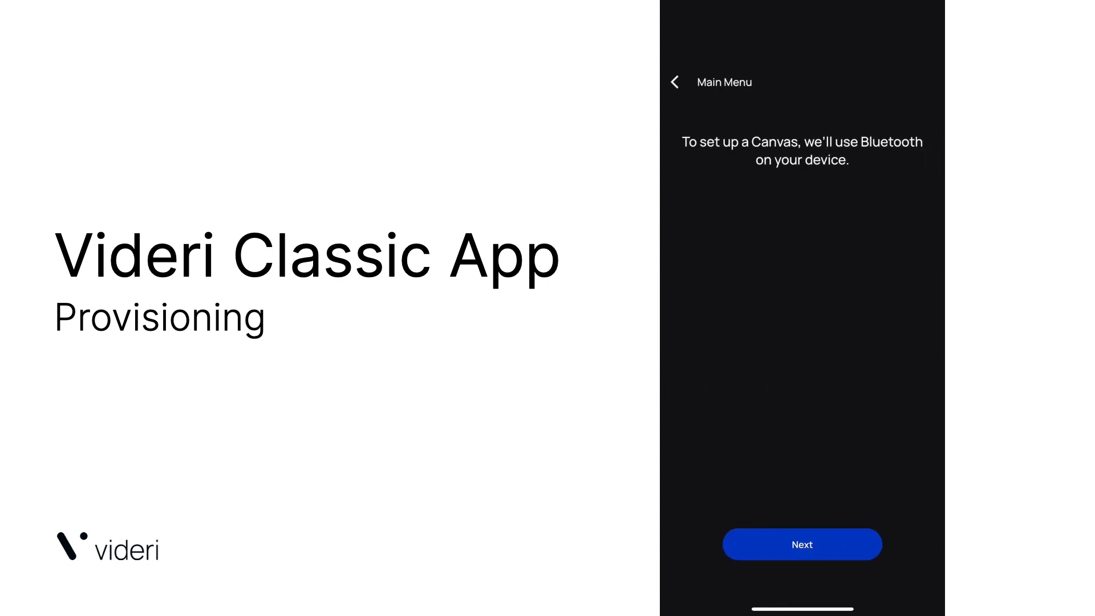
- Scan for nearby Canvases, identify the first one, and select it
click(802, 544)
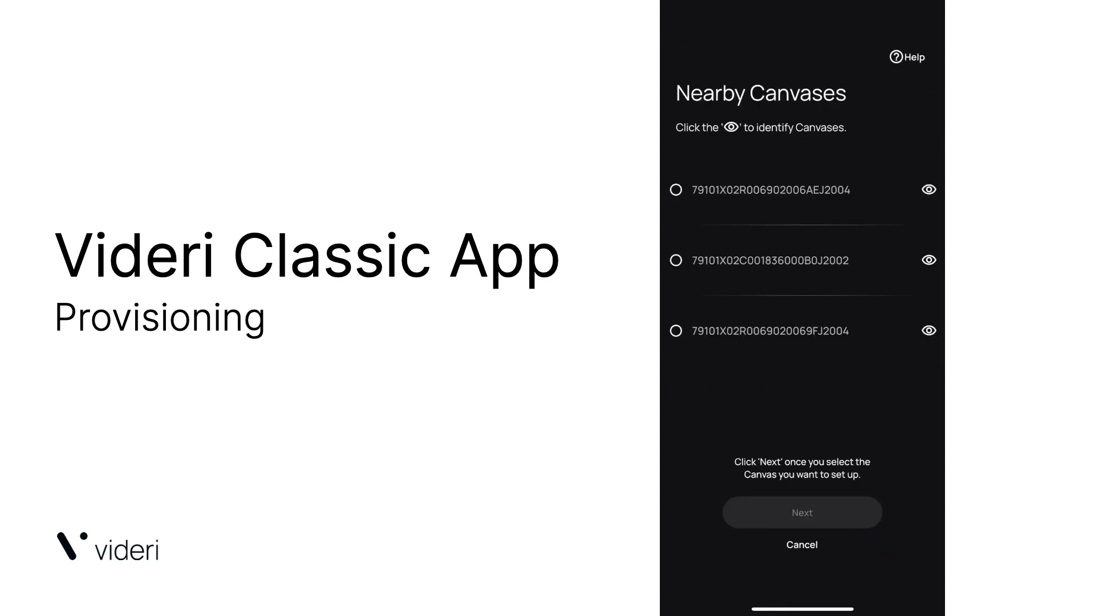
click(928, 189)
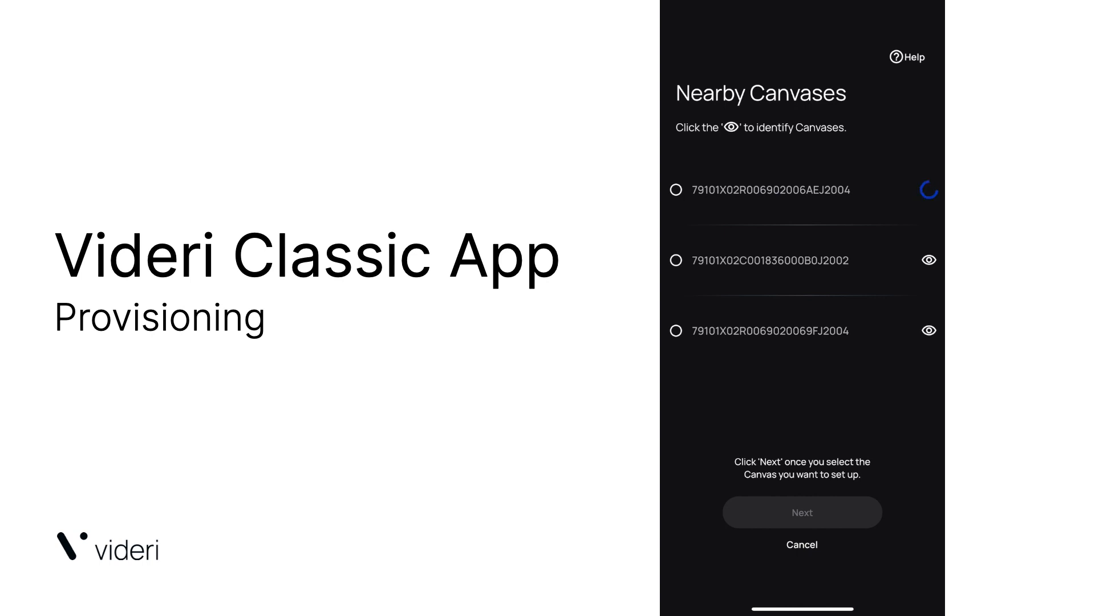
click(929, 189)
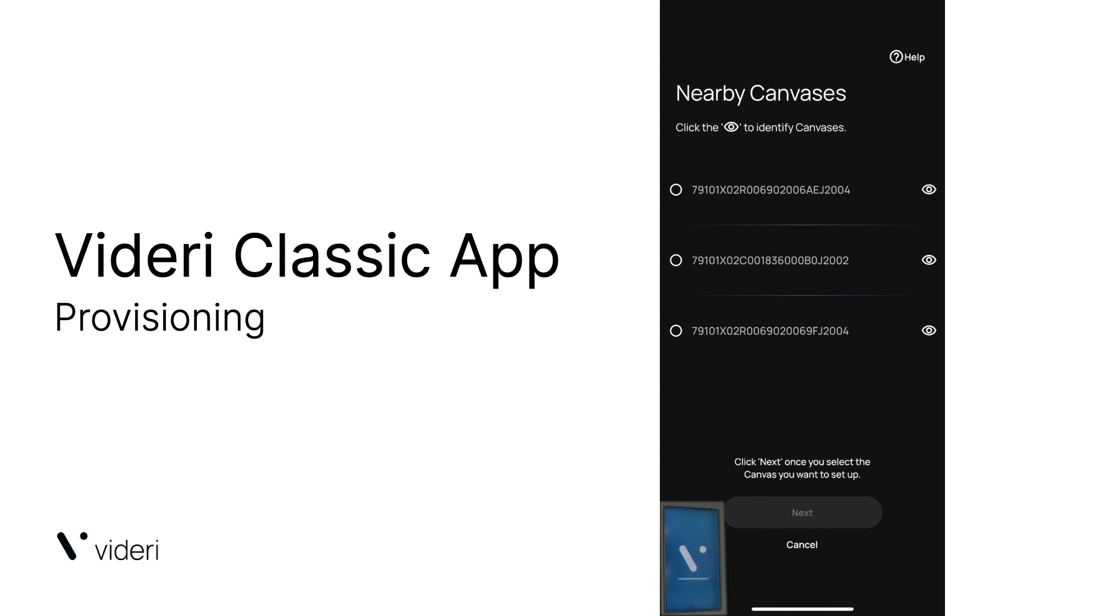
click(676, 190)
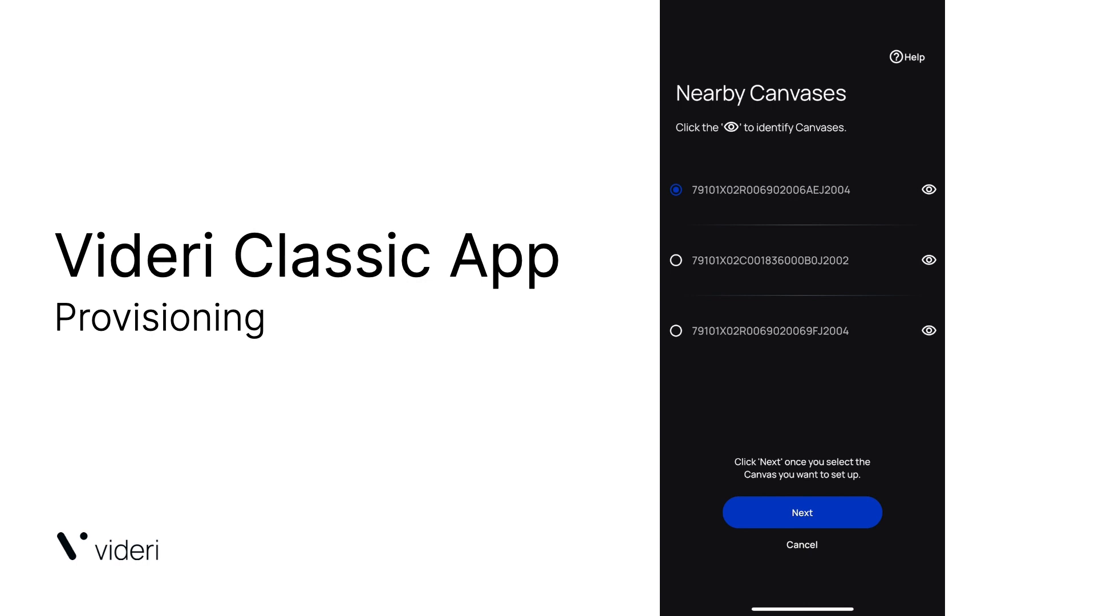
- Confirm the selected Canvas and name it 'Michael Canvas'
click(802, 512)
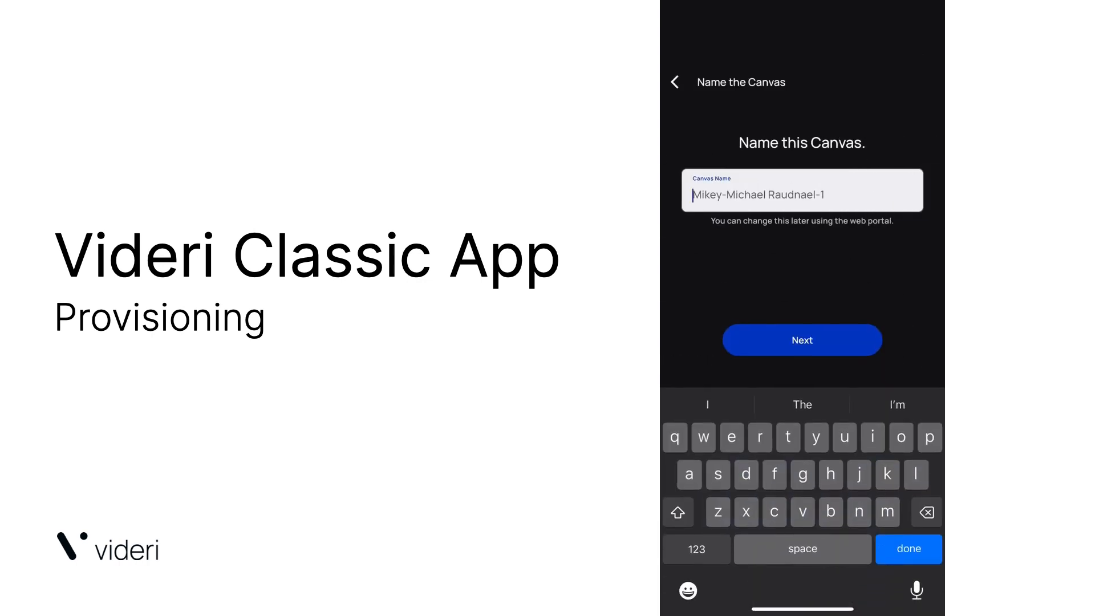
text(Michael Canv)
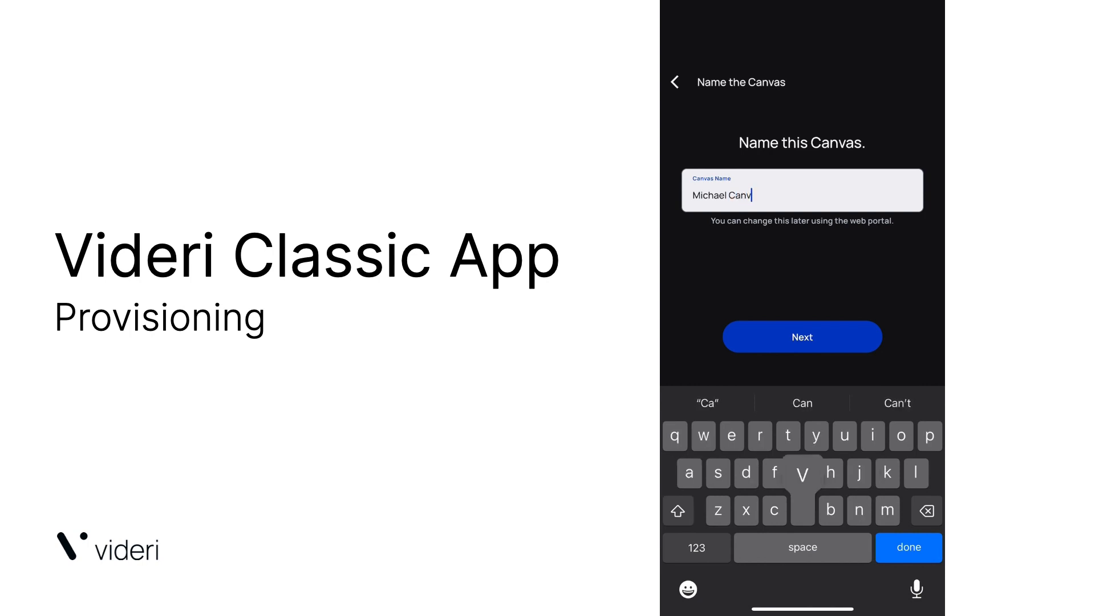
click(802, 336)
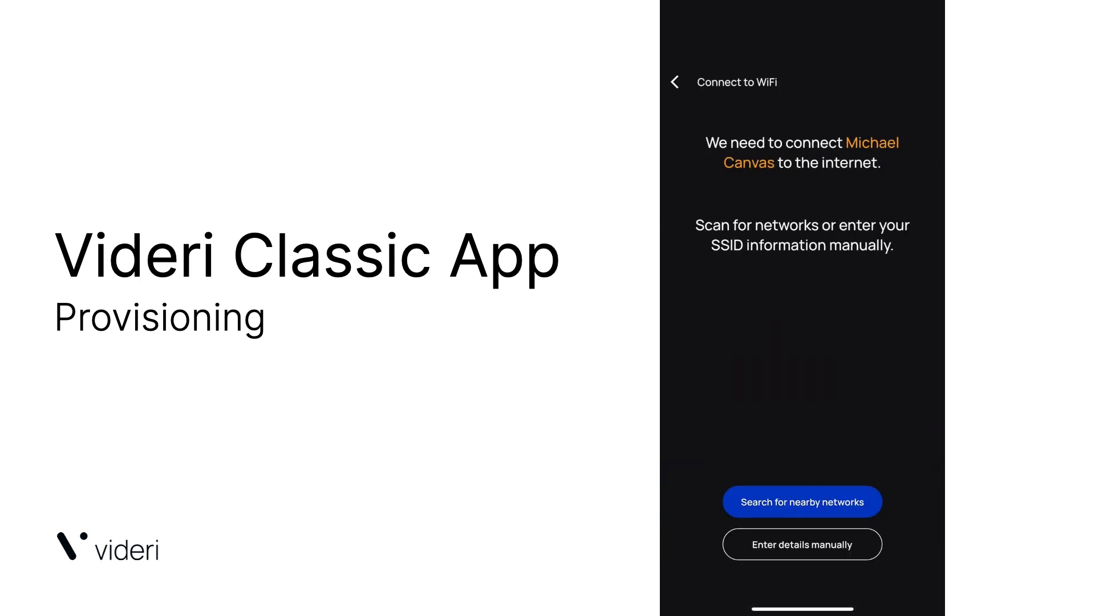
- Search for nearby WiFi networks and pick The Promised LAN
click(802, 501)
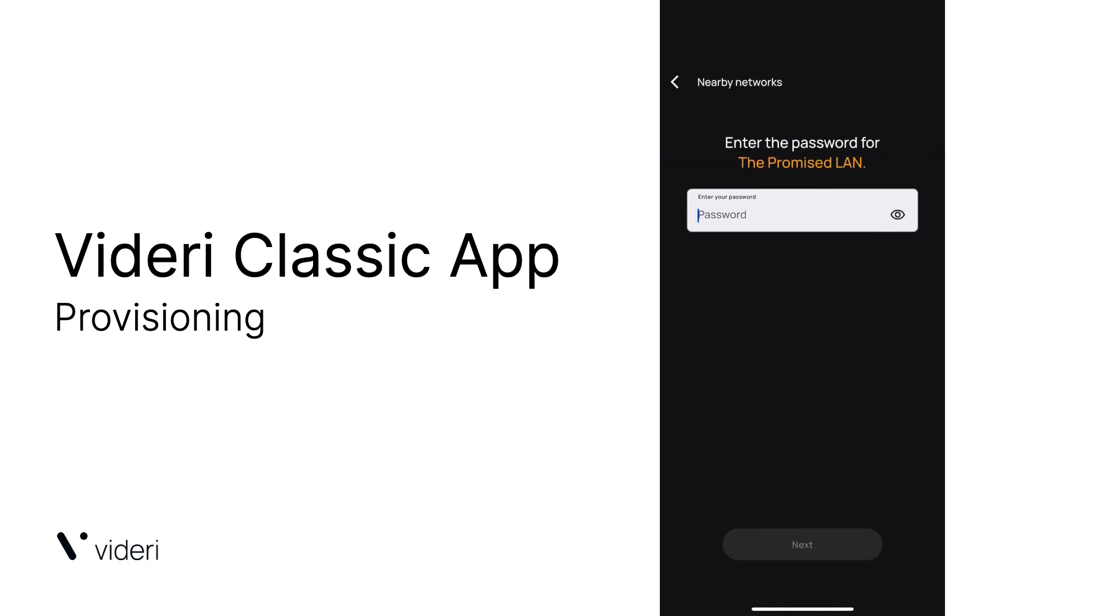
- Enter The Promised LAN's password and submit it to bring Michael Canvas online
text(•••)
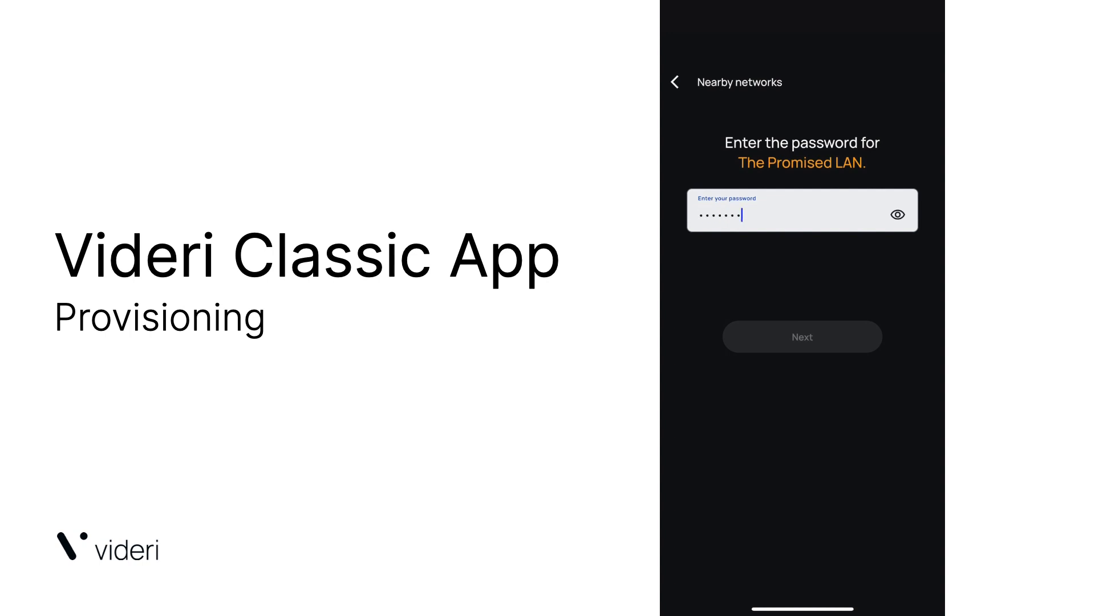
click(802, 336)
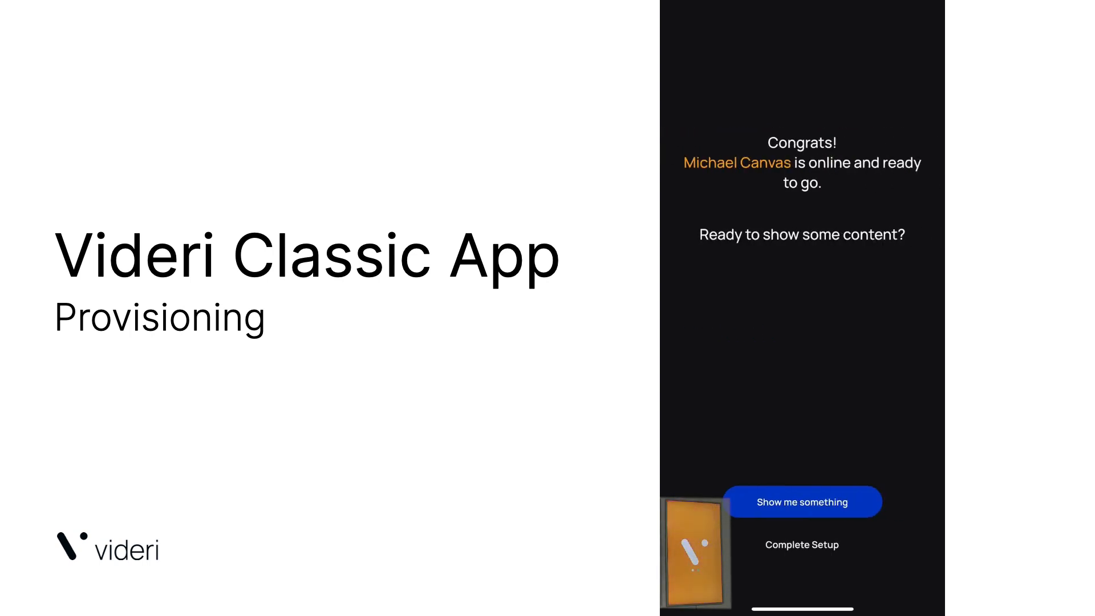